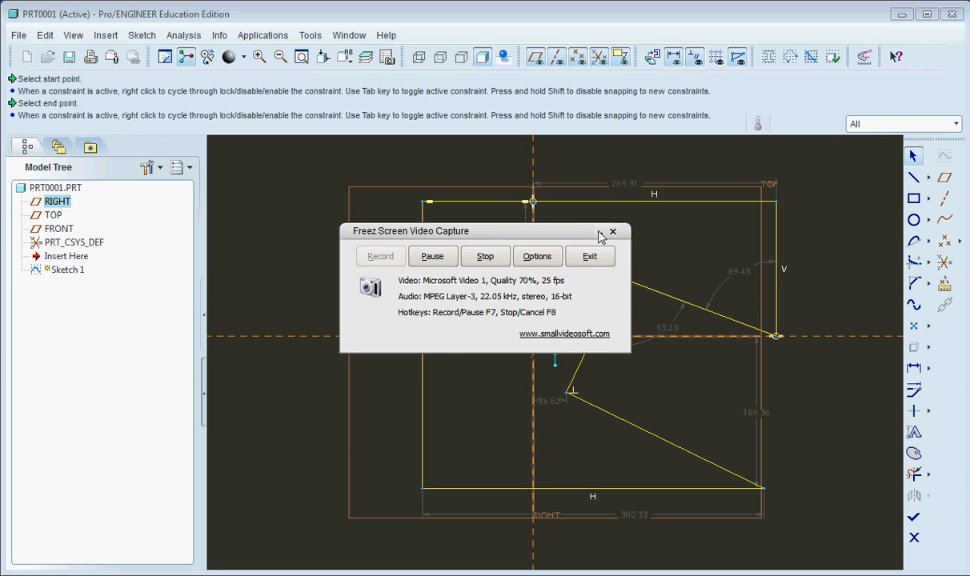
Place a 138.21 length dimension between two endpoints of the reshaped inner lines
left_click(613, 231)
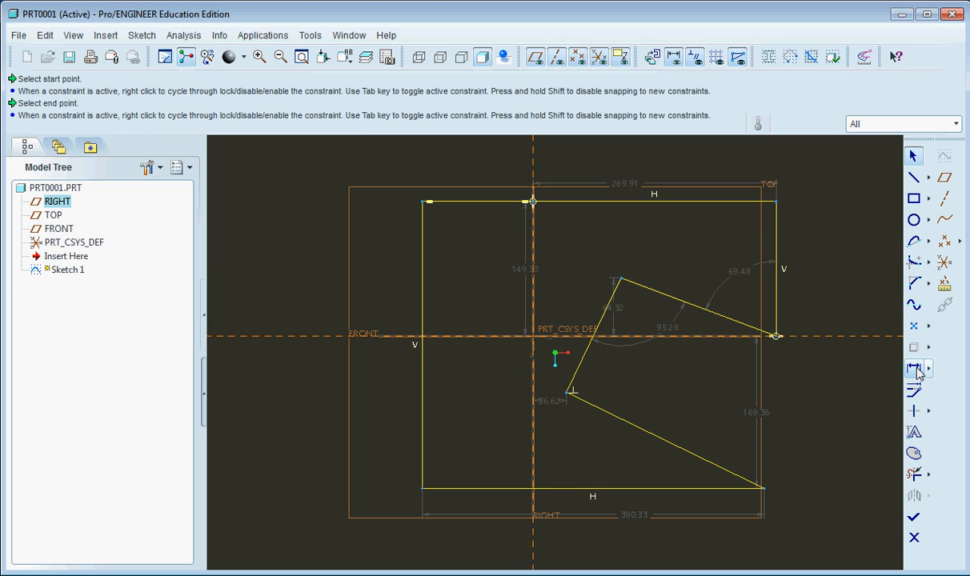
mouse_move(912, 368)
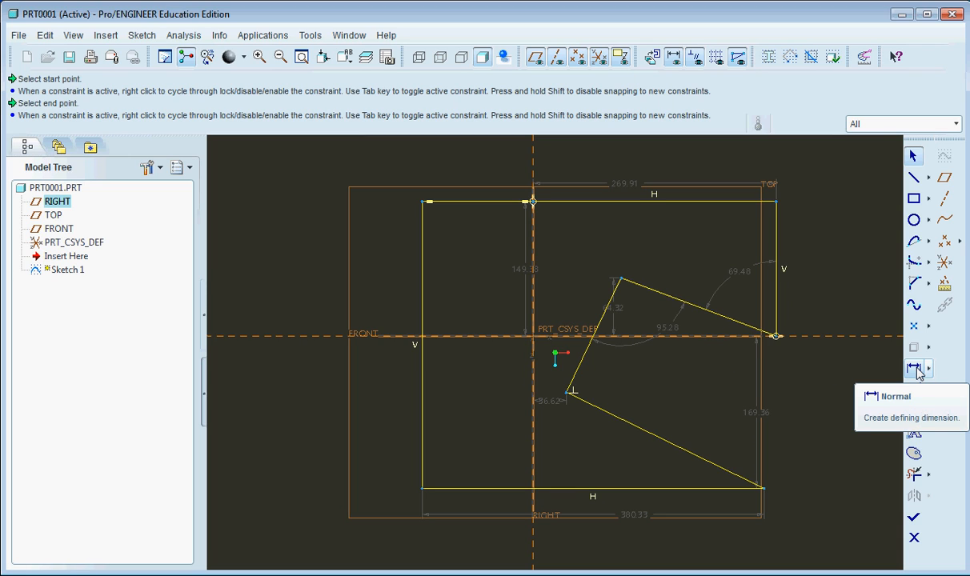
left_click(928, 368)
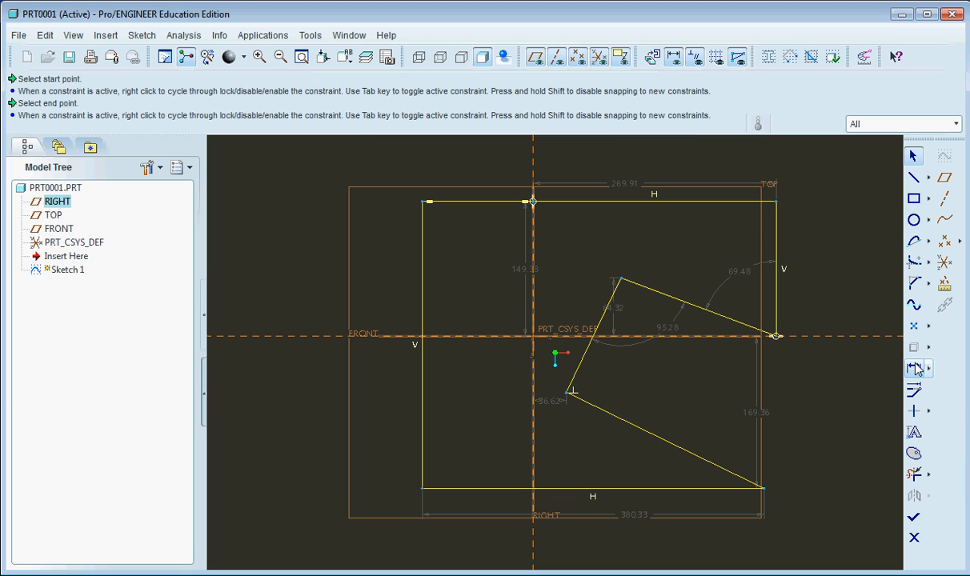
mouse_move(915, 368)
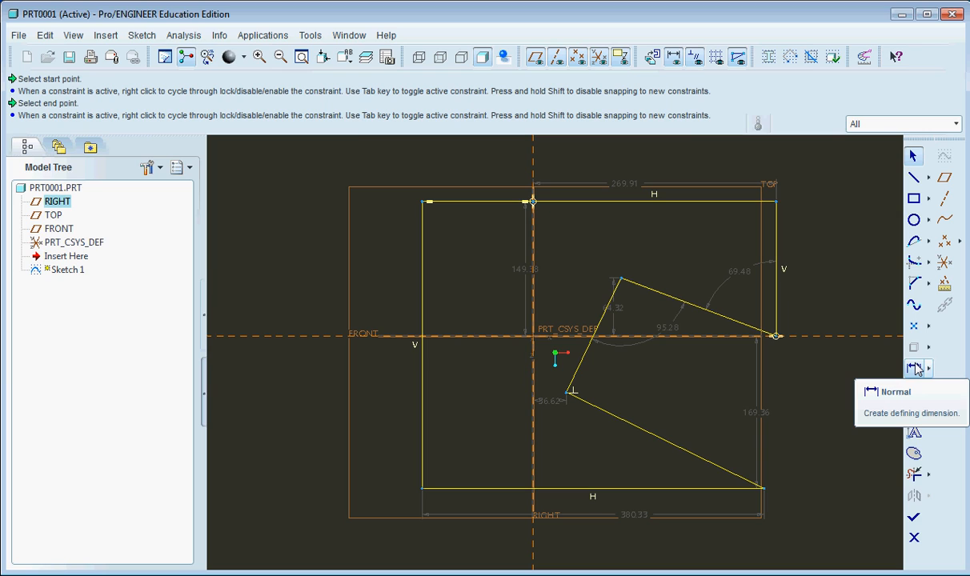
mouse_move(566, 397)
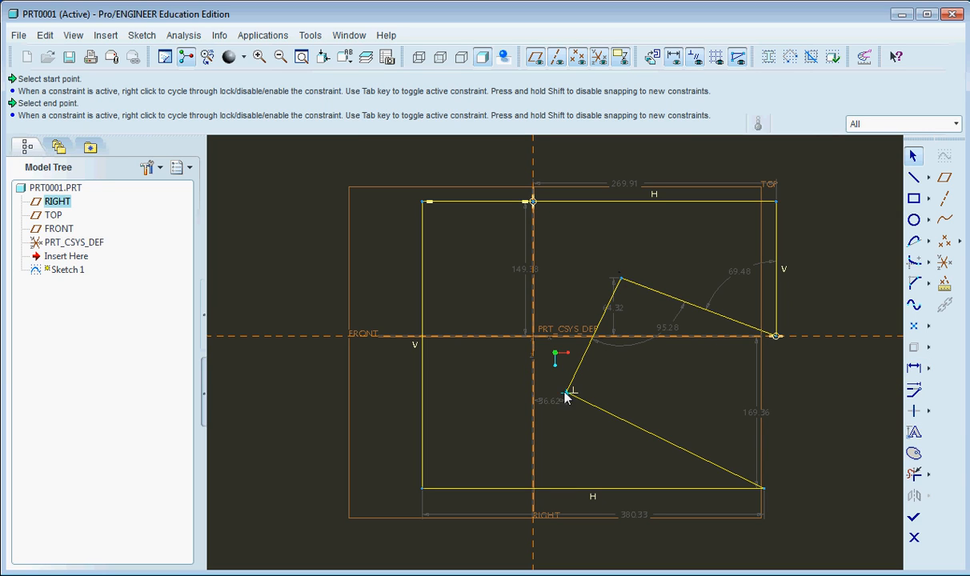
mouse_move(797, 354)
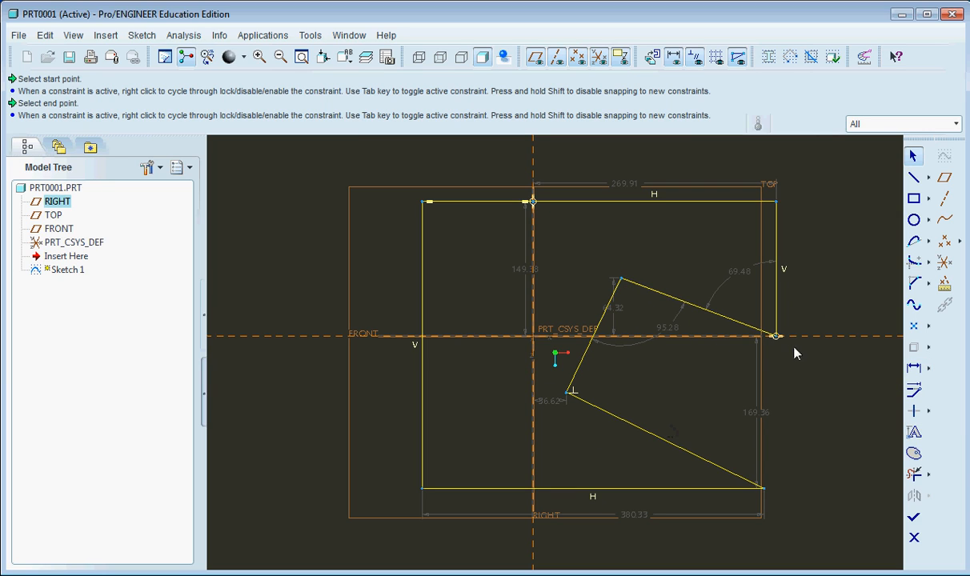
mouse_move(562, 413)
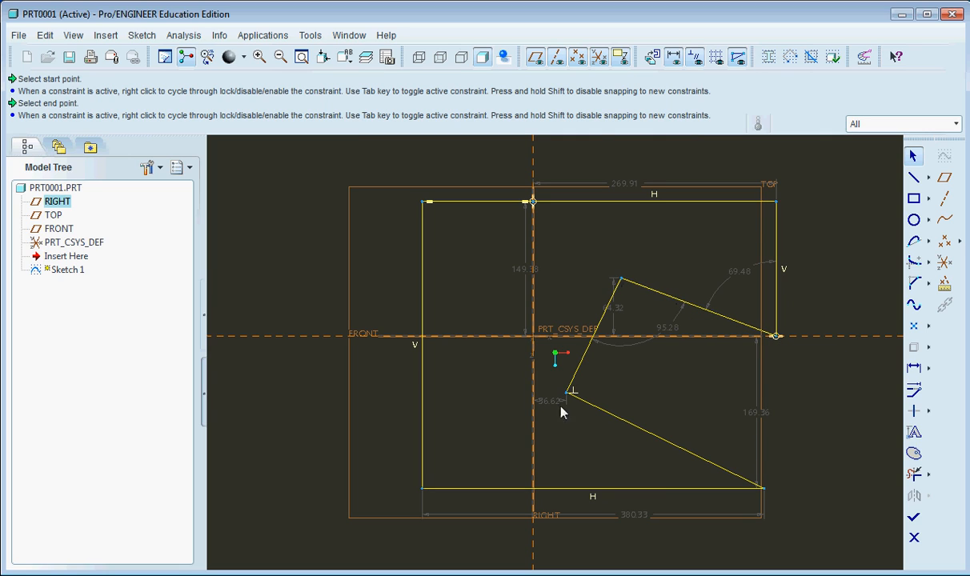
mouse_move(662, 316)
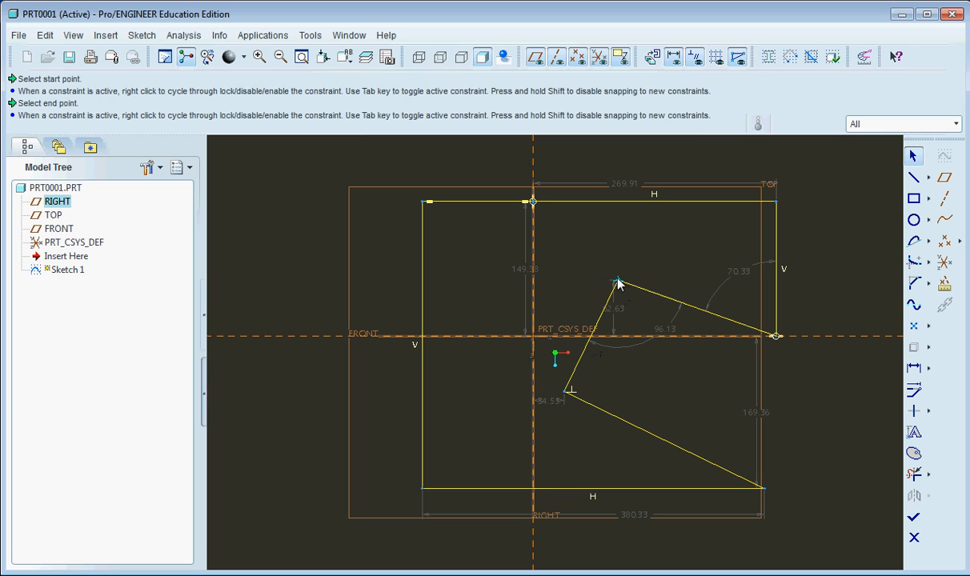
mouse_move(567, 397)
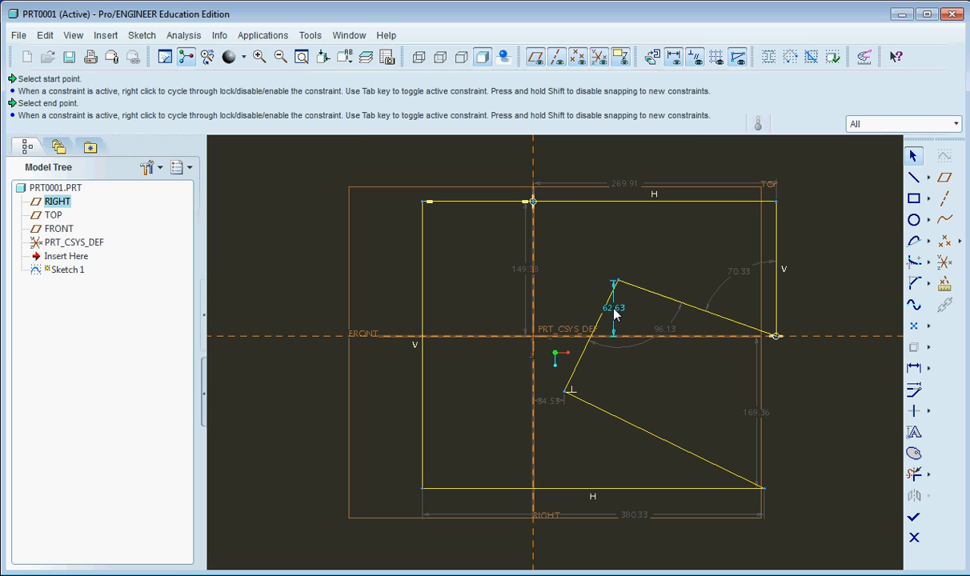
mouse_move(615, 314)
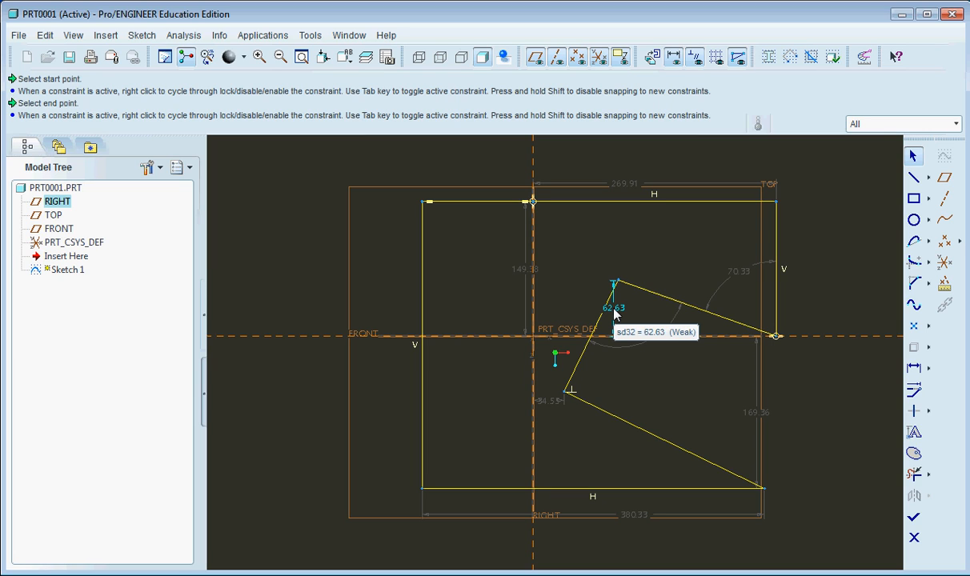
mouse_move(577, 398)
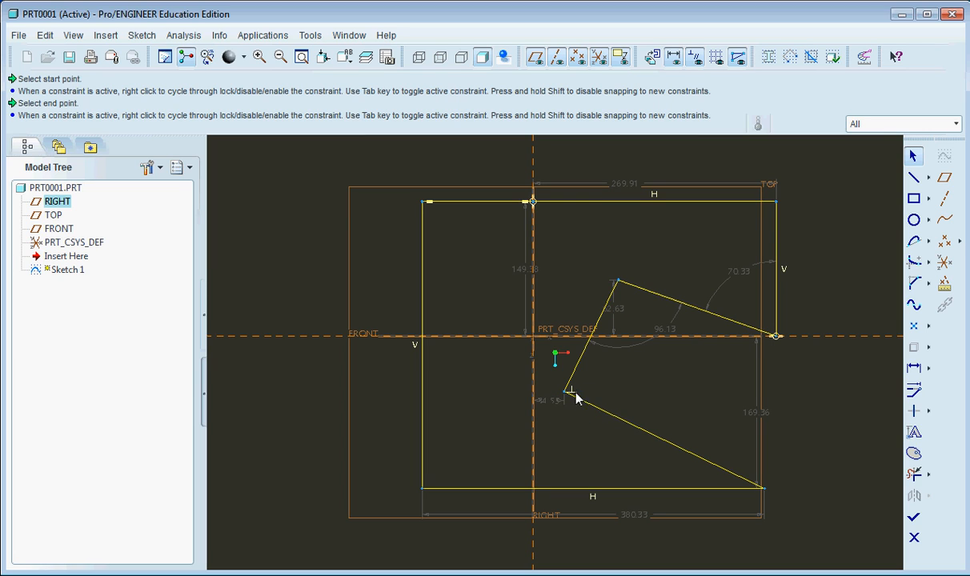
mouse_move(913, 368)
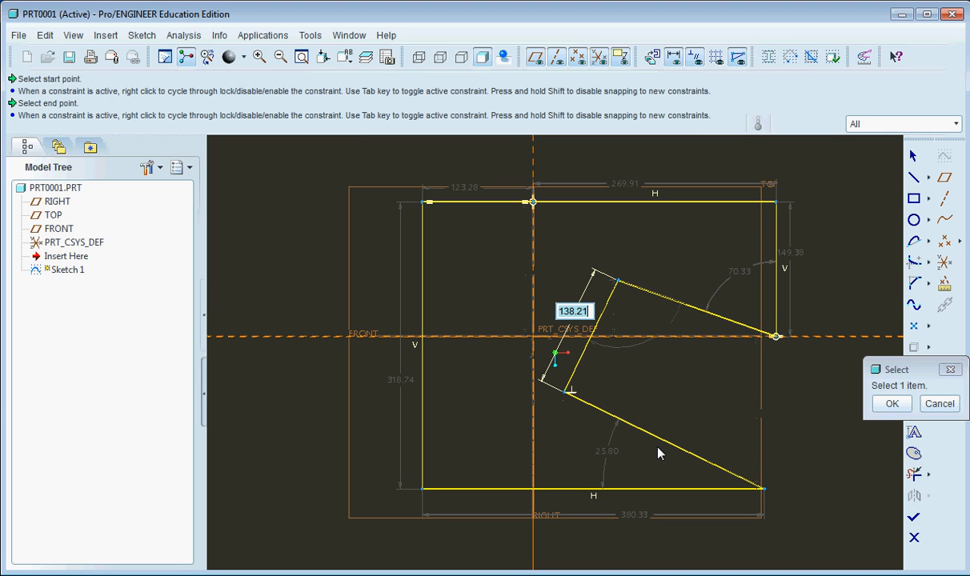
mouse_move(696, 300)
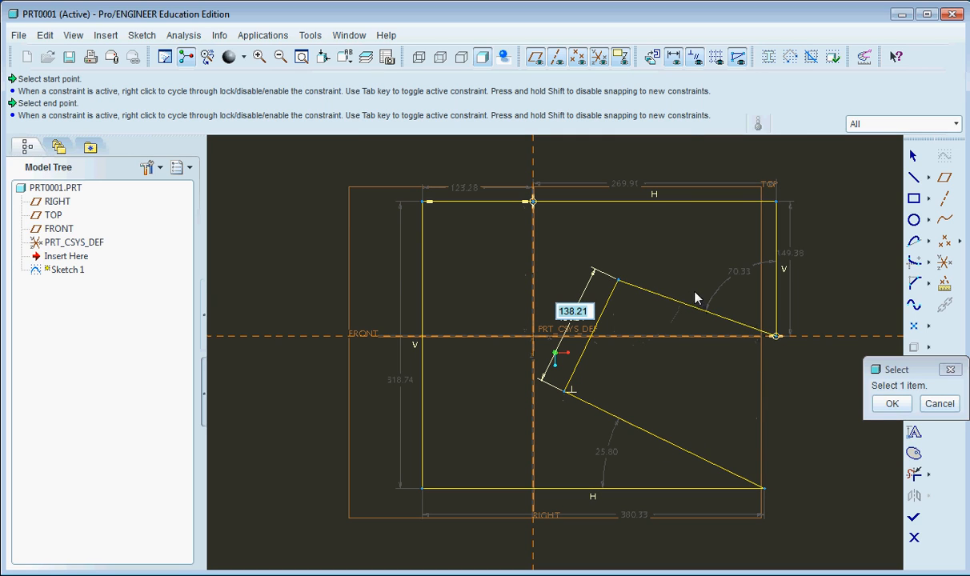
mouse_move(665, 294)
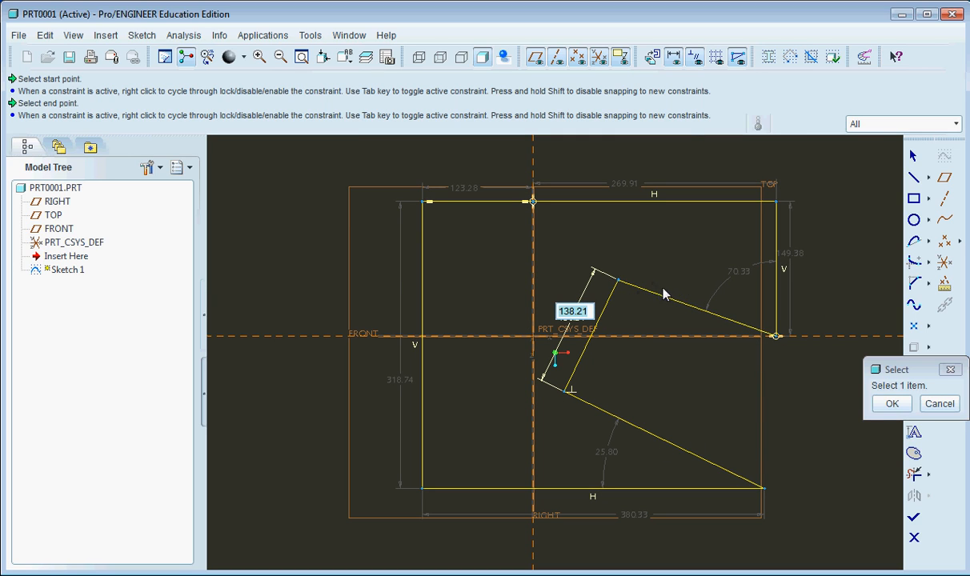
mouse_move(693, 276)
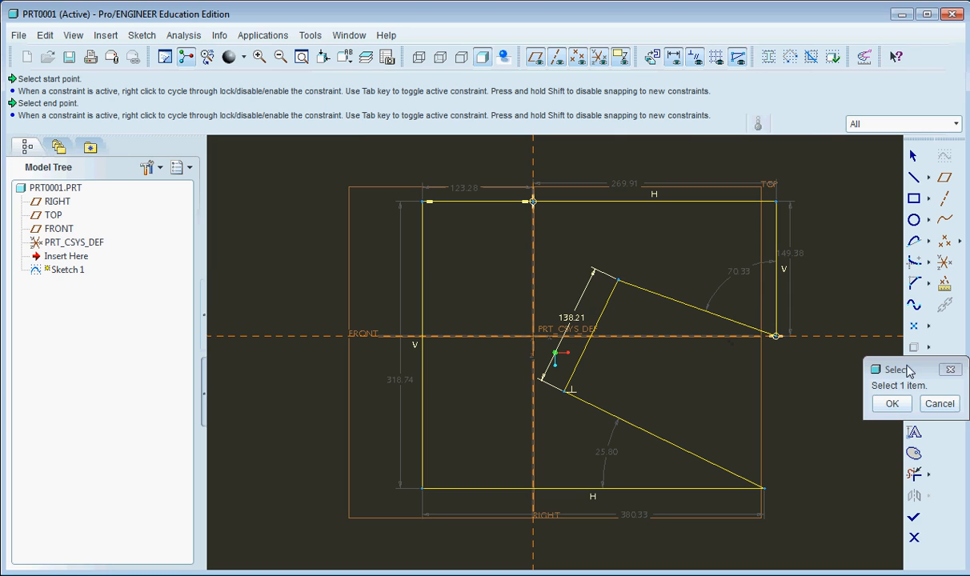
mouse_move(656, 325)
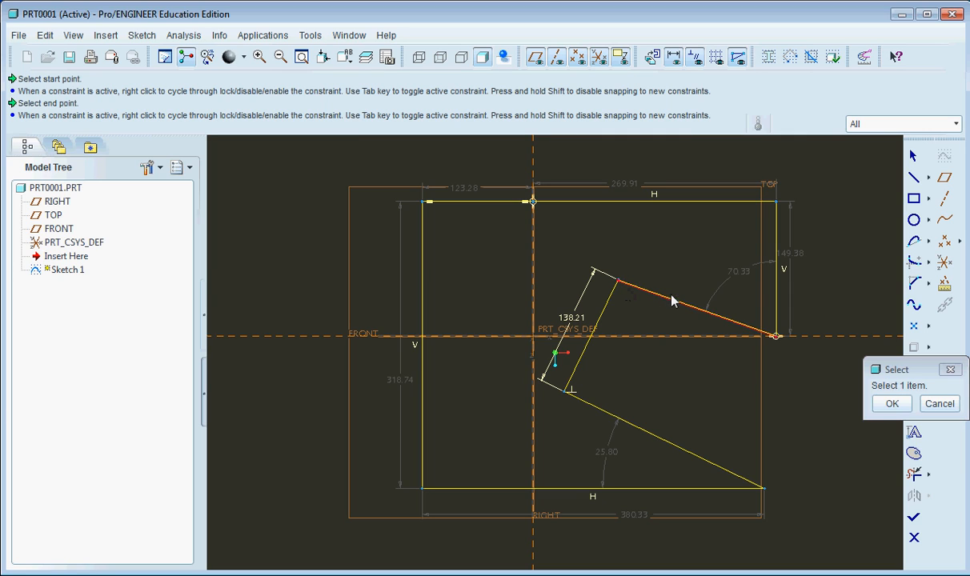
mouse_move(618, 285)
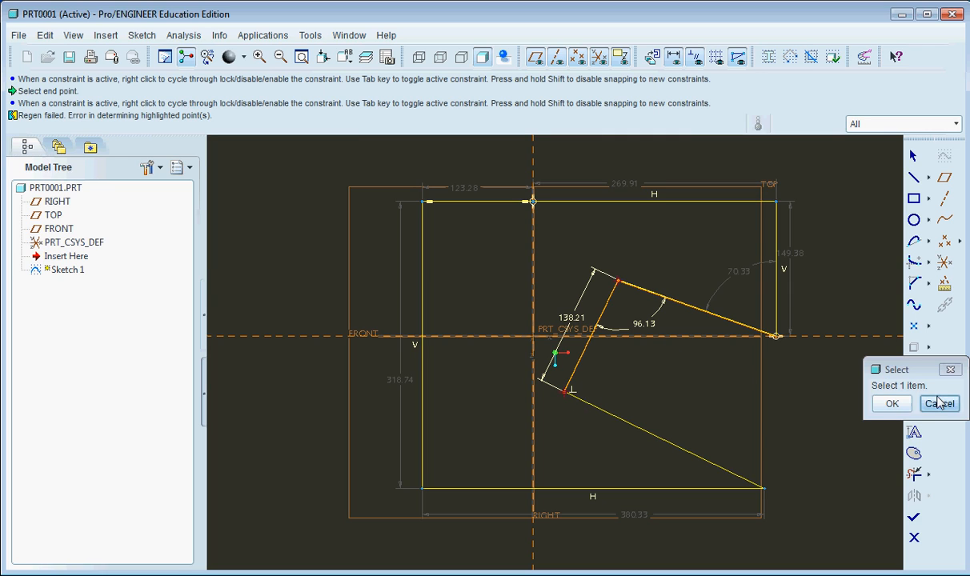
Cancel the leftover Select prompt after the 96.13 angle dimension is placed
left_click(938, 404)
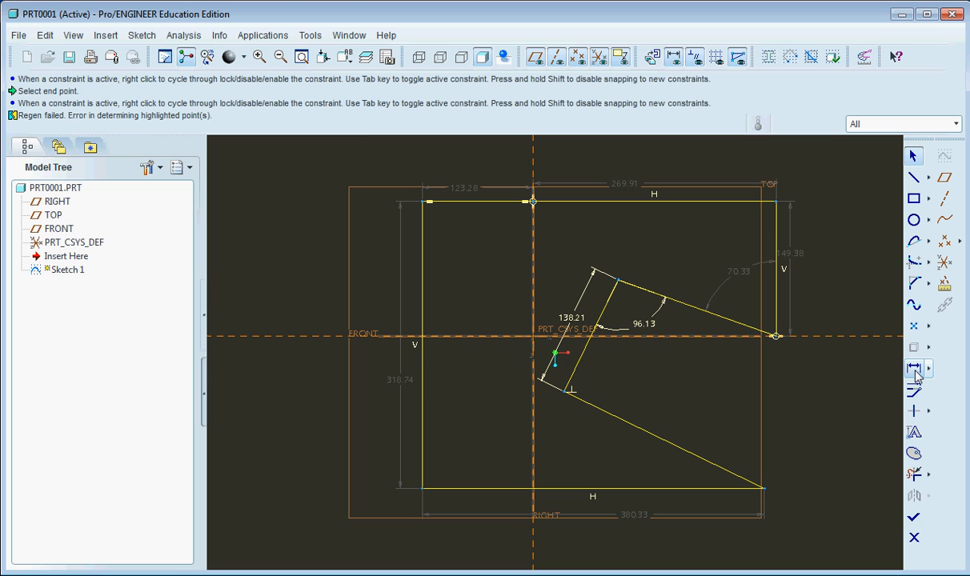
mouse_move(695, 375)
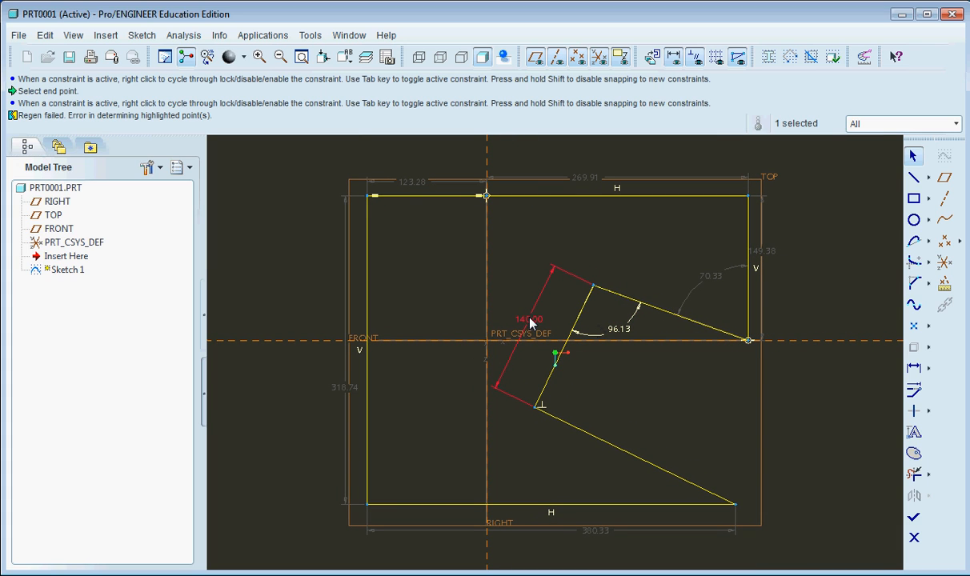
mouse_move(535, 326)
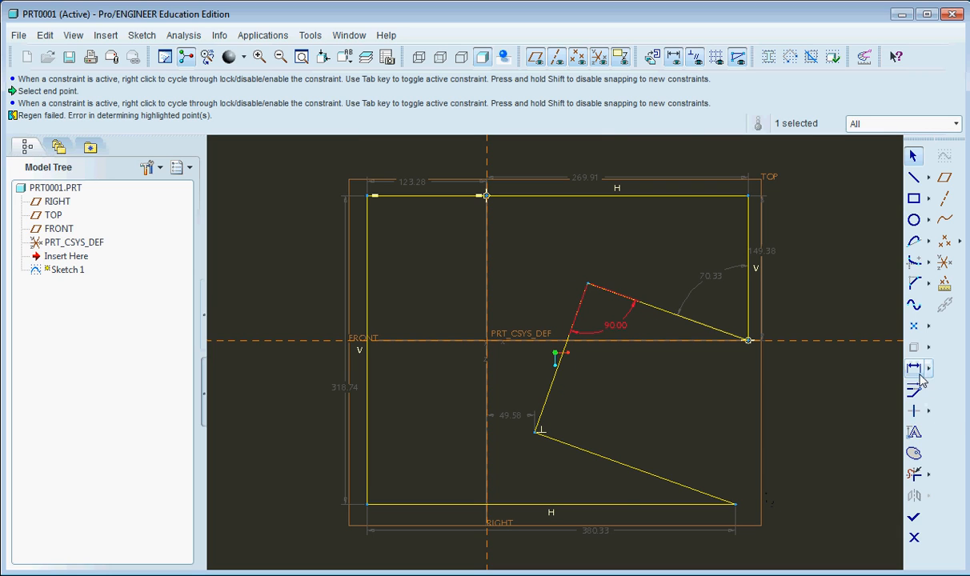
Start a length dimension between two line endpoints, yielding the conflicting 163.81 value
left_click(913, 368)
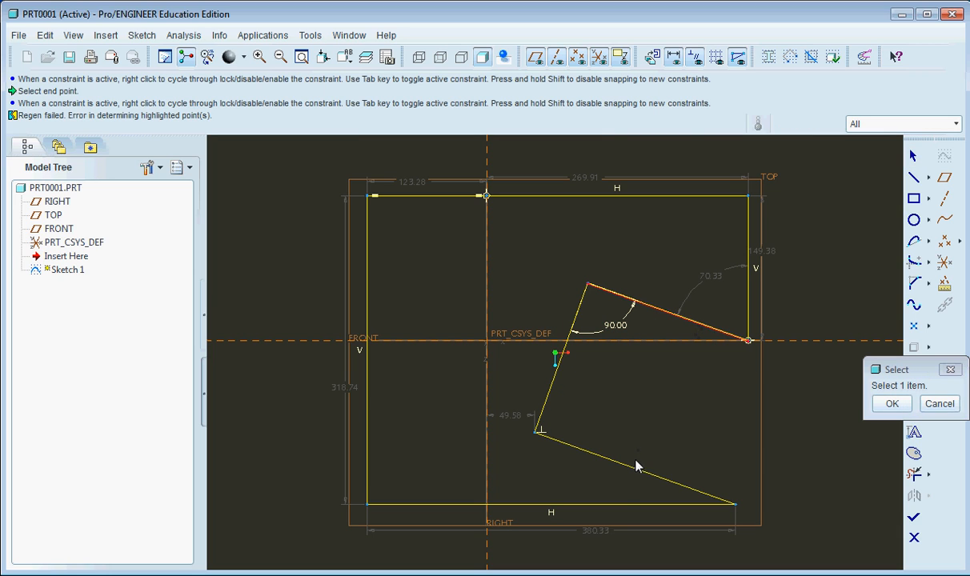
left_click(892, 404)
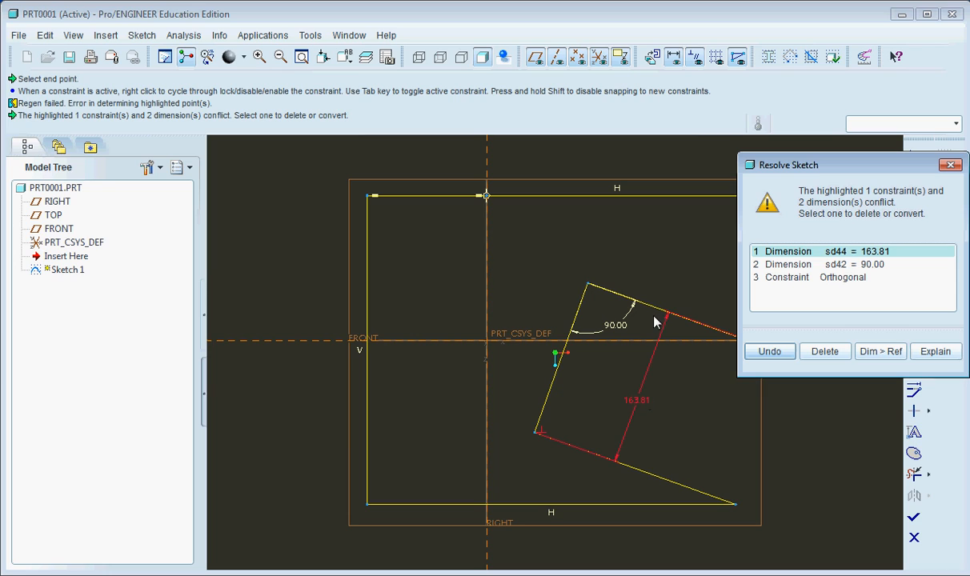
mouse_move(659, 429)
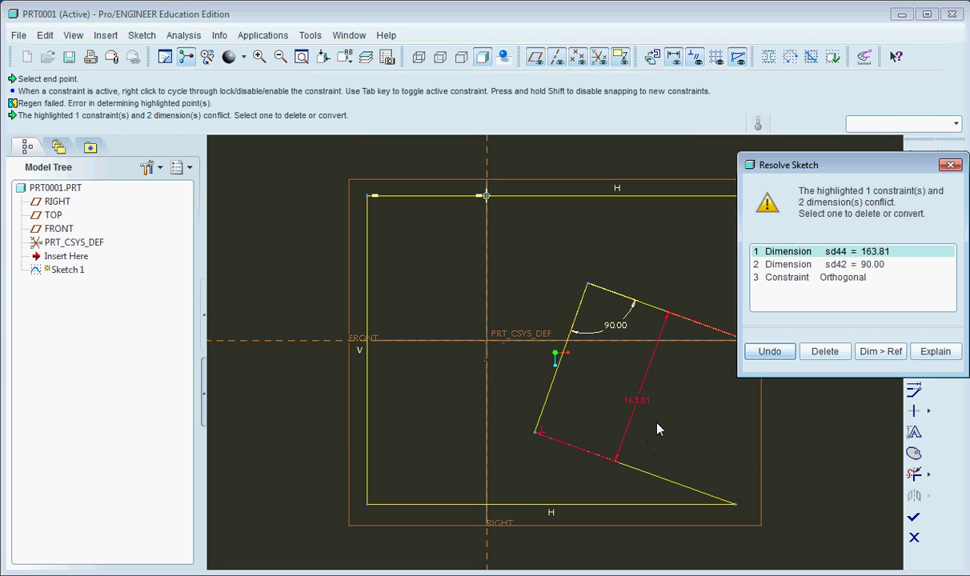
mouse_move(678, 413)
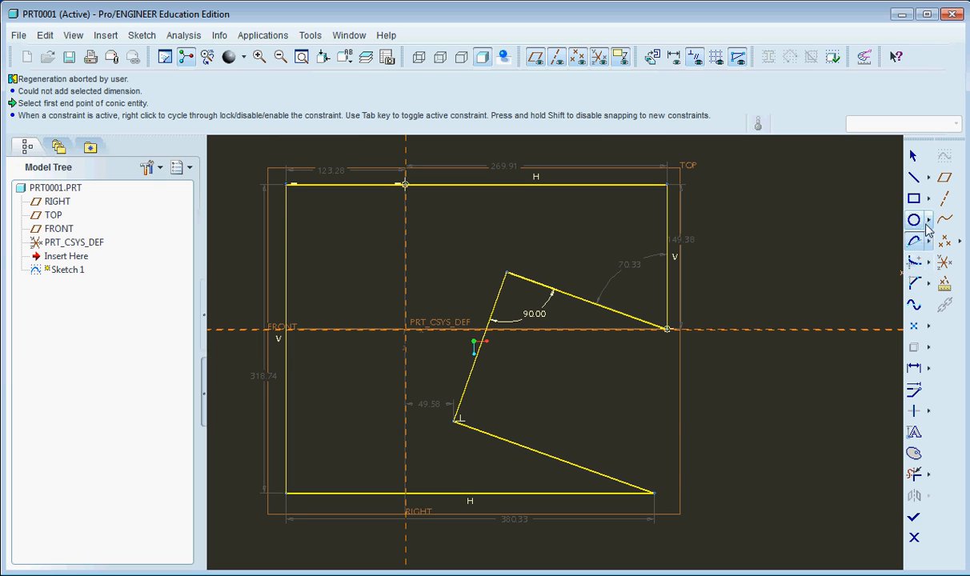
Keep the 90.00 angle by dropping the 163.81 dimension and switch to the Arc tool
left_click(913, 240)
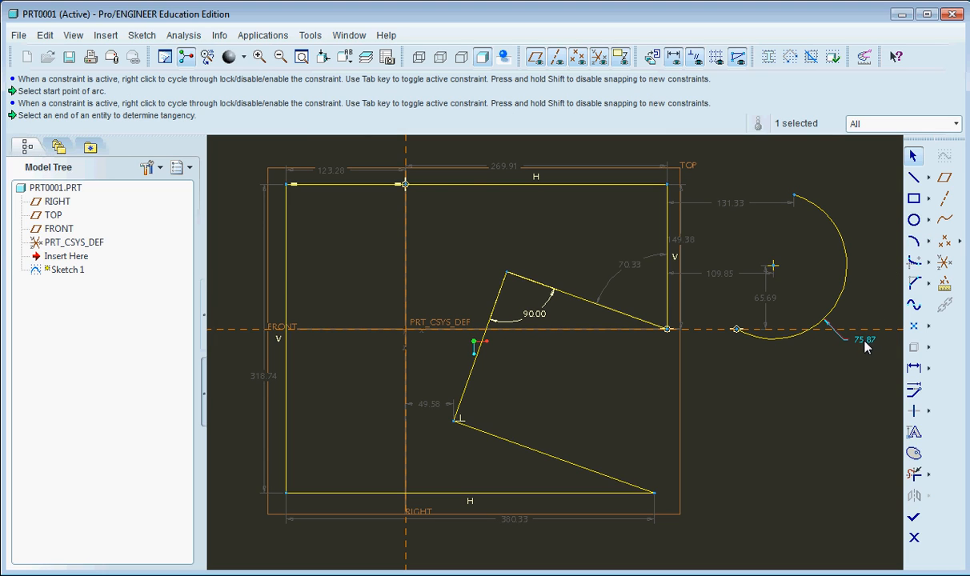
Make the arc's 75.87 radius dimension strong via its right-click options
right_click(865, 340)
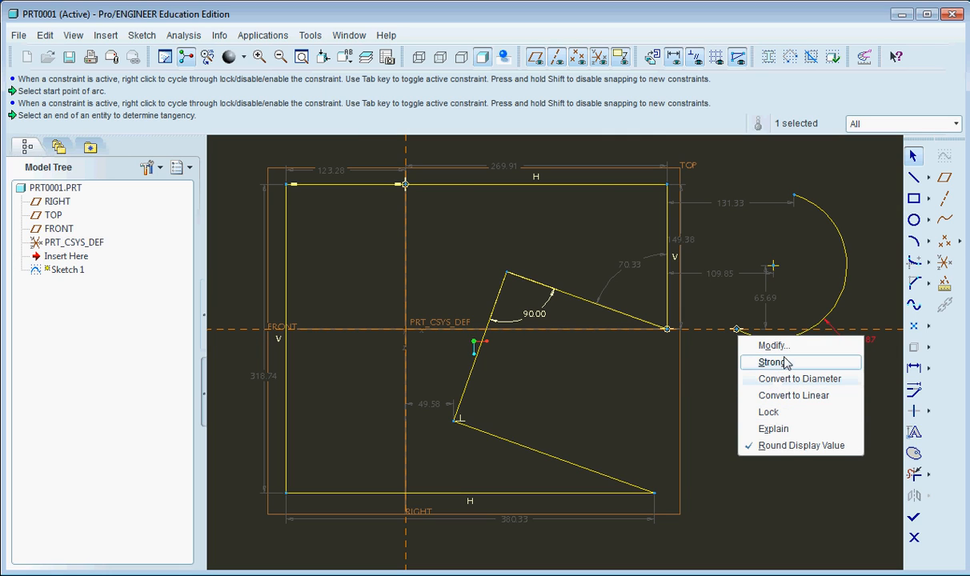
mouse_move(773, 429)
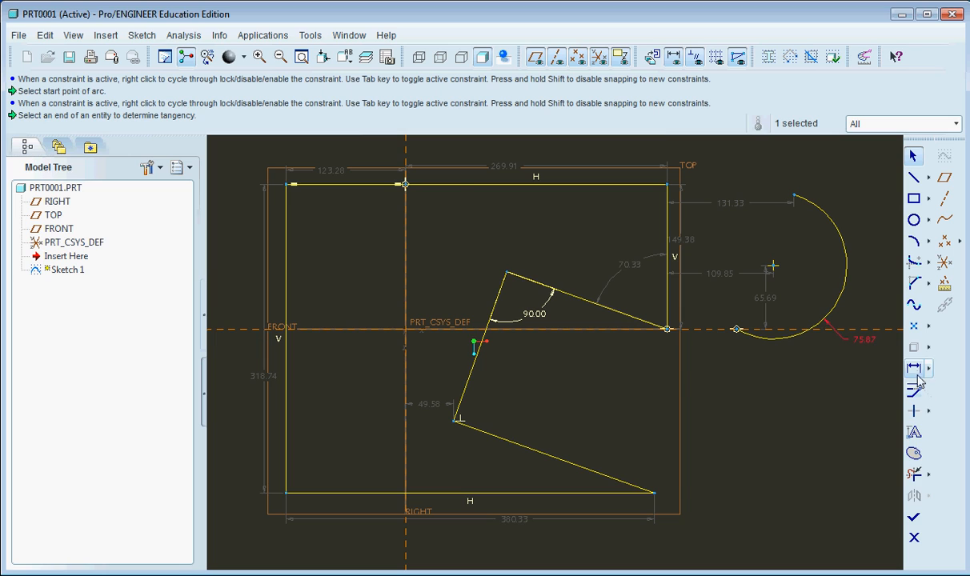
left_click(916, 368)
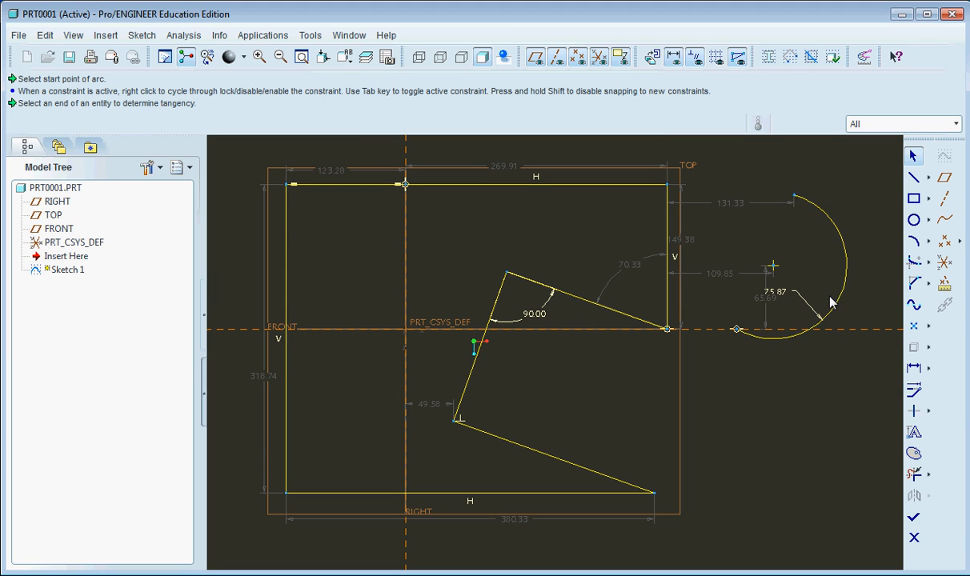
mouse_move(630, 205)
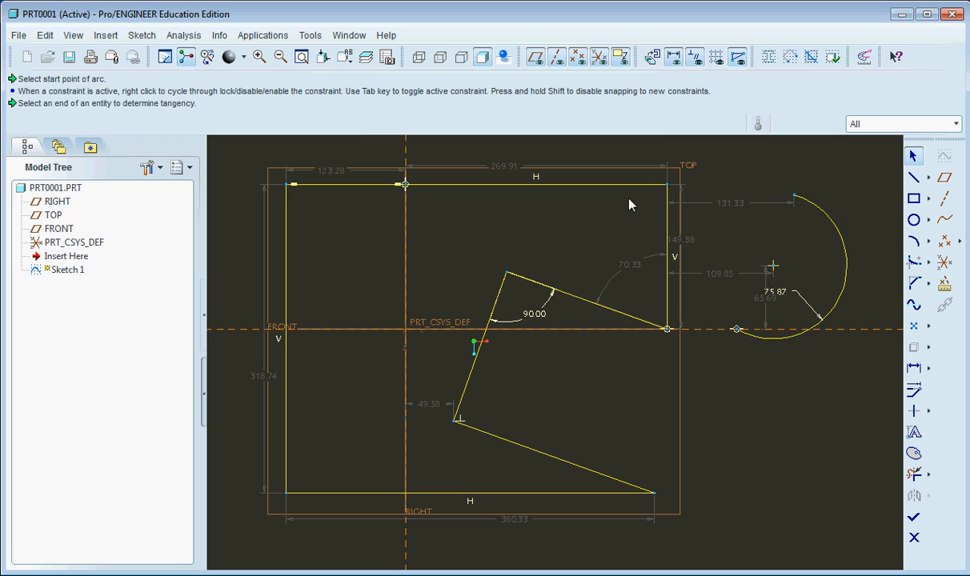
mouse_move(416, 202)
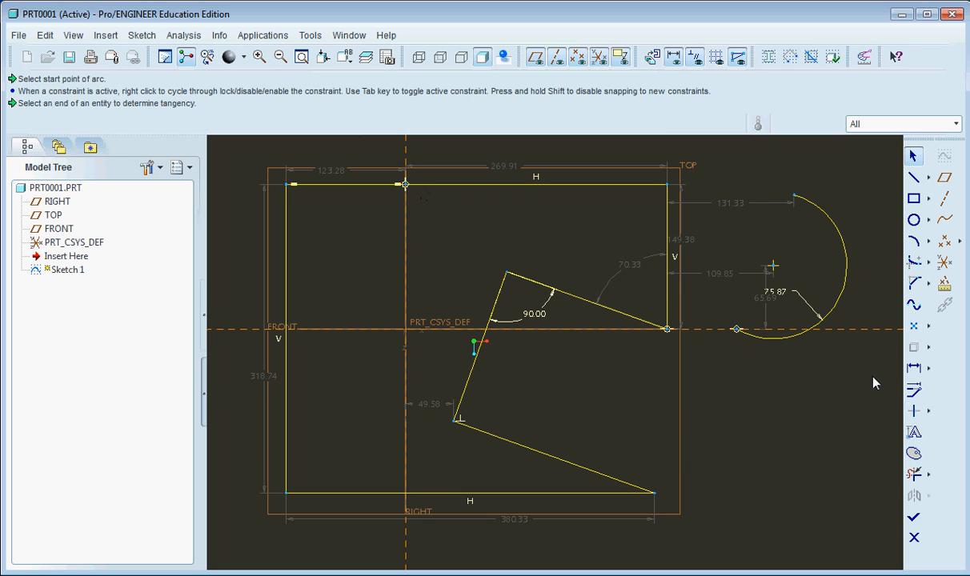
mouse_move(913, 368)
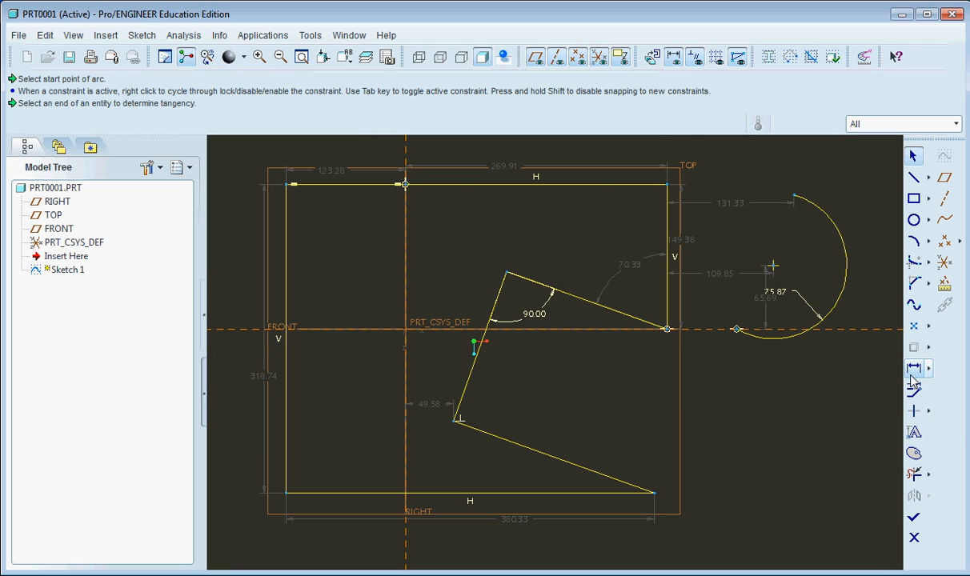
mouse_move(810, 446)
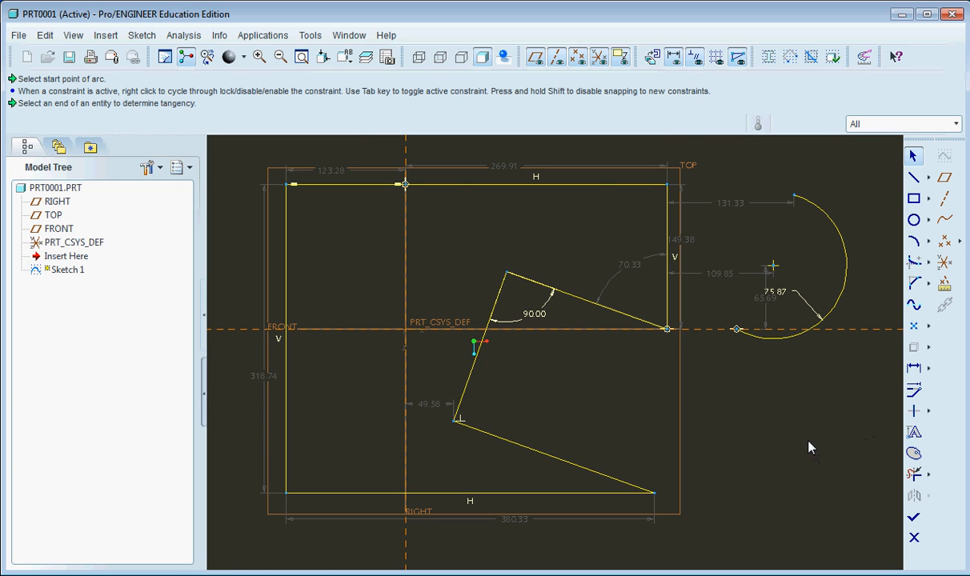
mouse_move(820, 458)
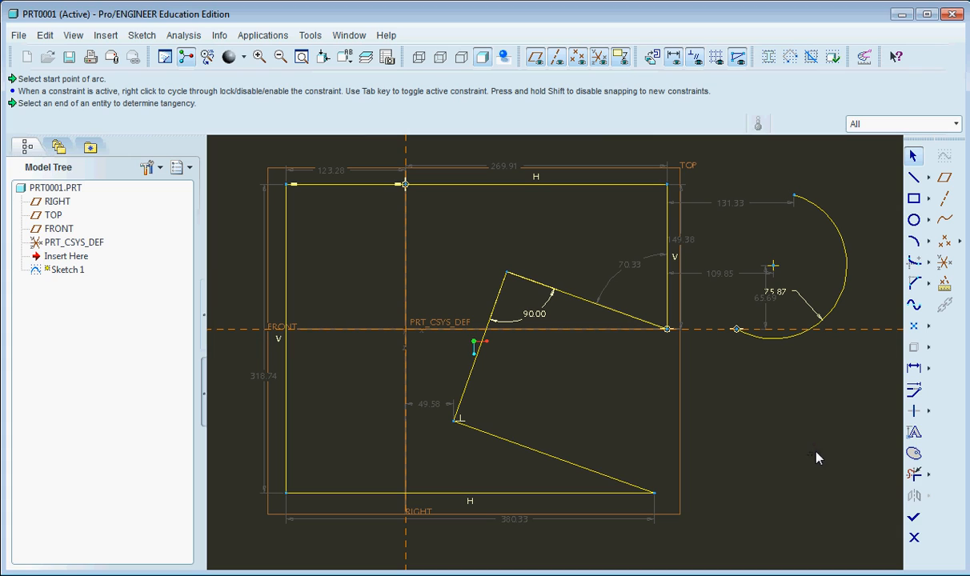
mouse_move(819, 404)
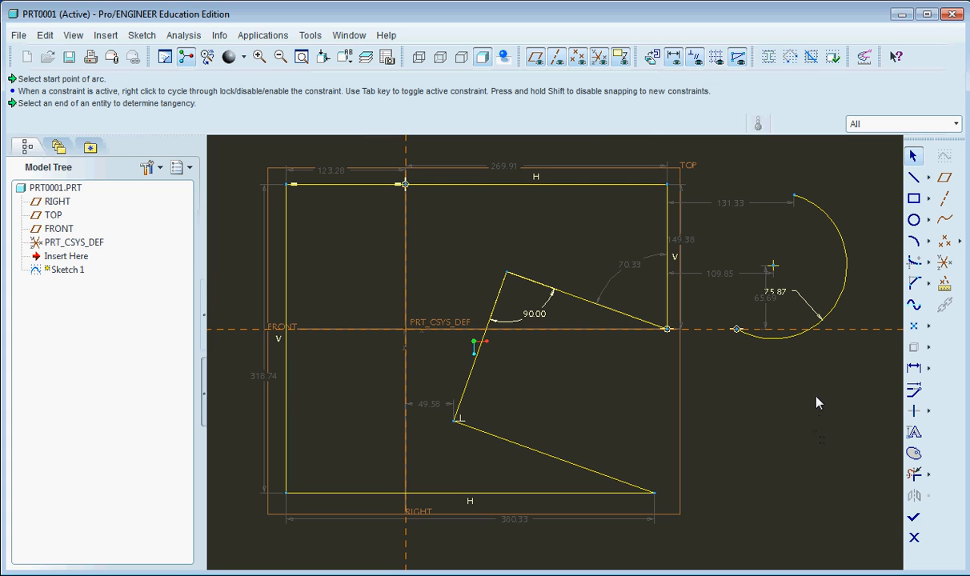
mouse_move(510, 177)
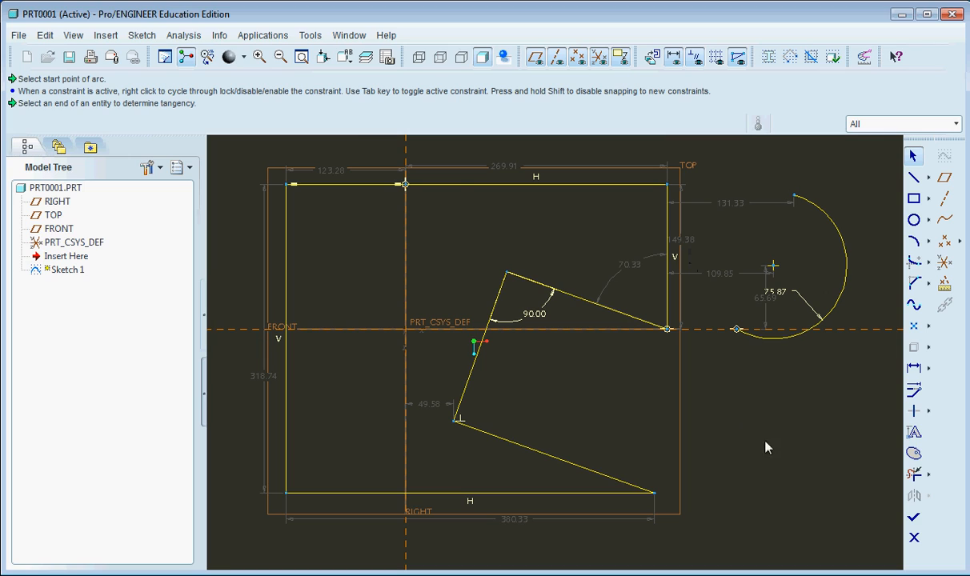
mouse_move(791, 483)
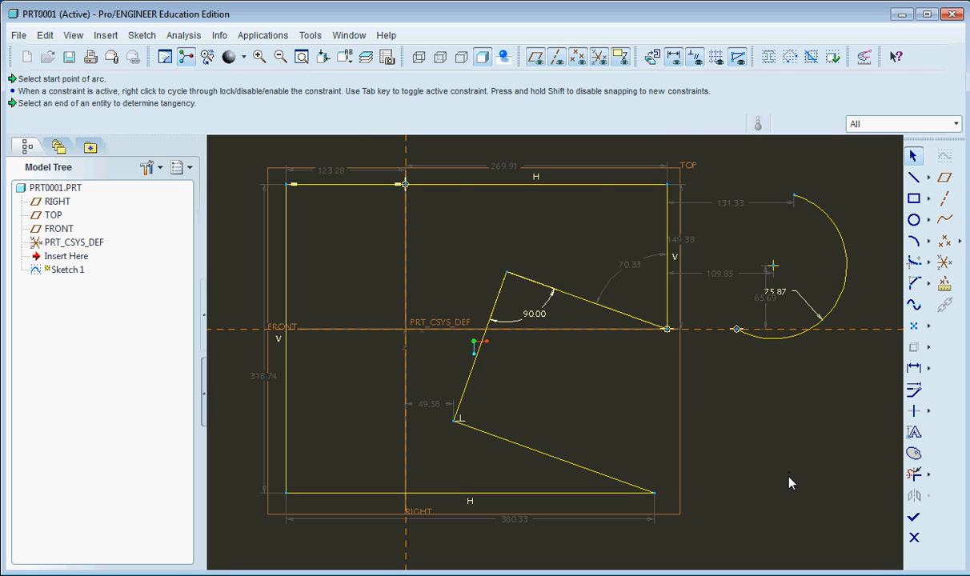
mouse_move(602, 490)
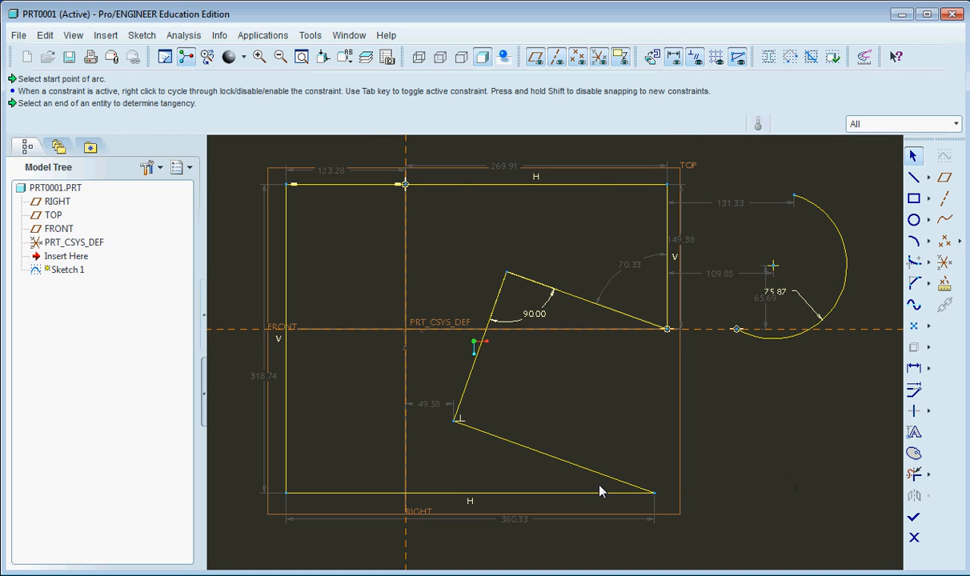
mouse_move(829, 400)
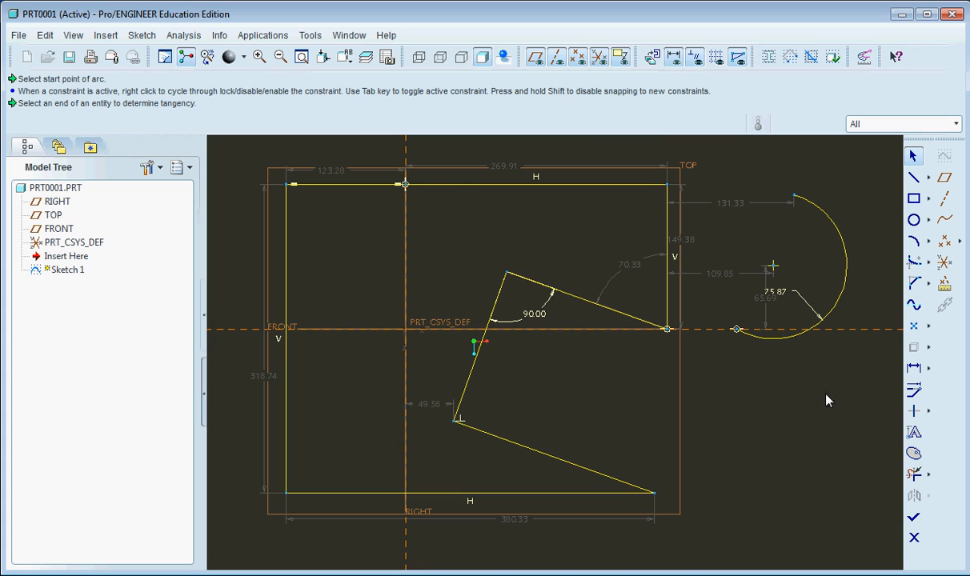
mouse_move(826, 407)
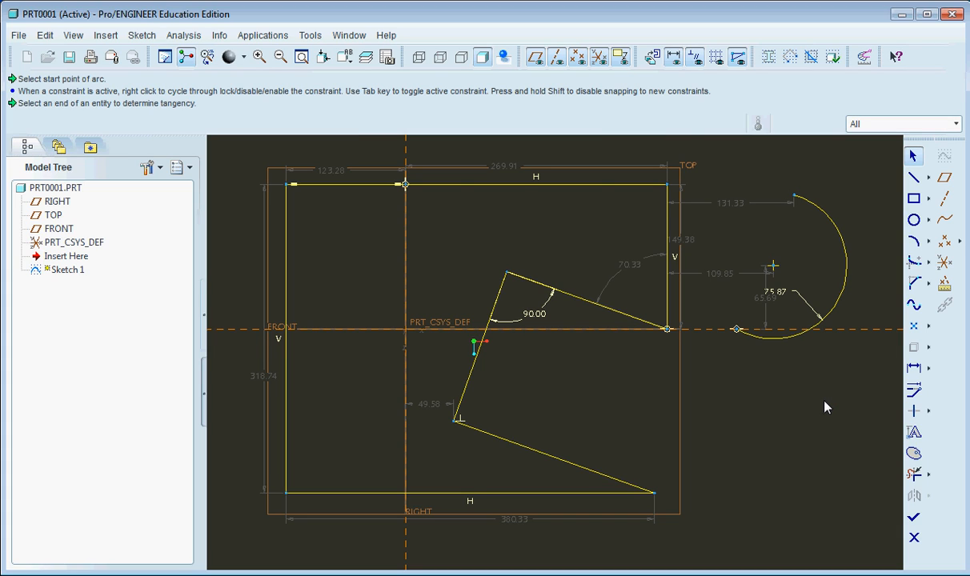
mouse_move(820, 403)
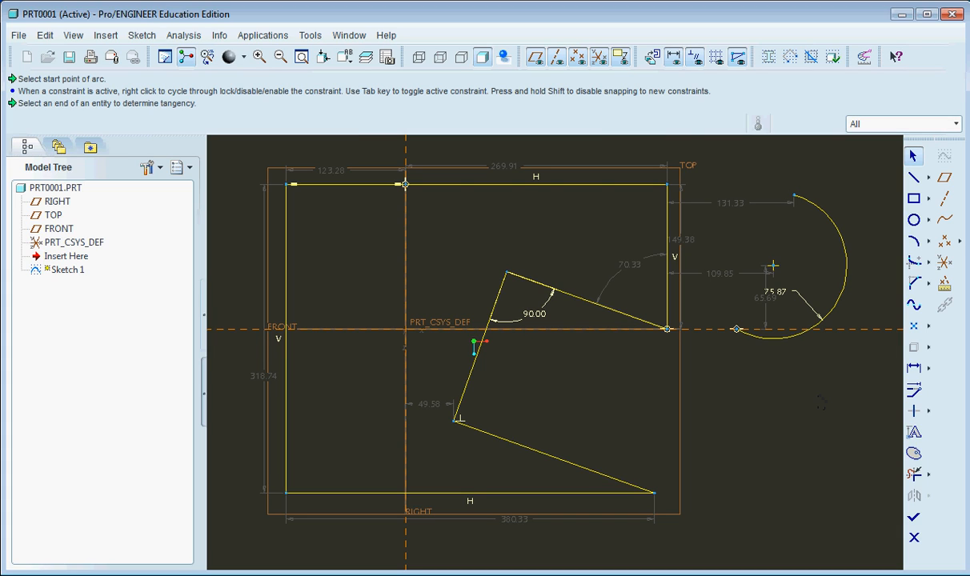